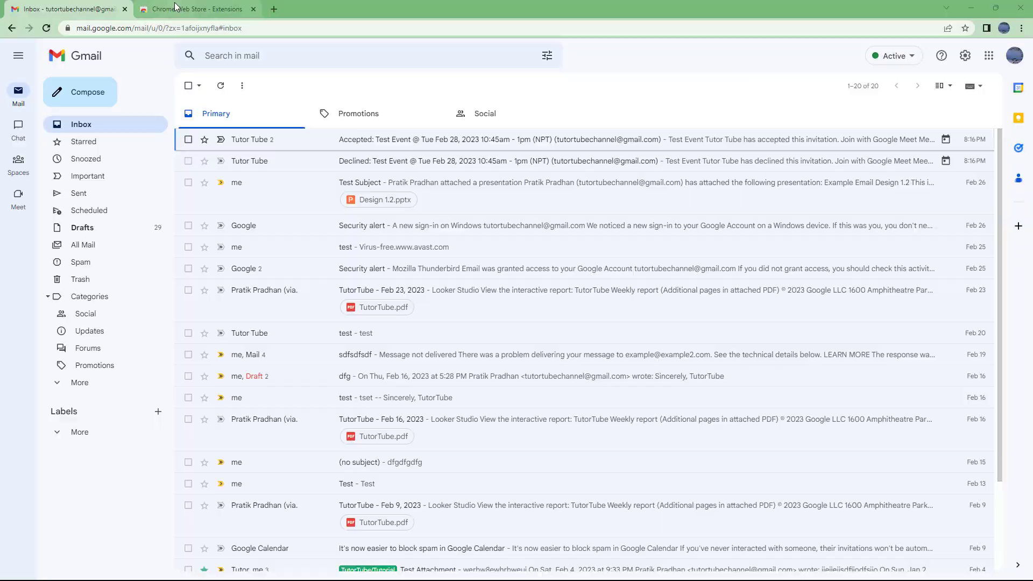
Step: Switch from the Gmail inbox to the Chrome Web Store Extensions page
{"action": "left_click", "coordinate": [197, 9]}
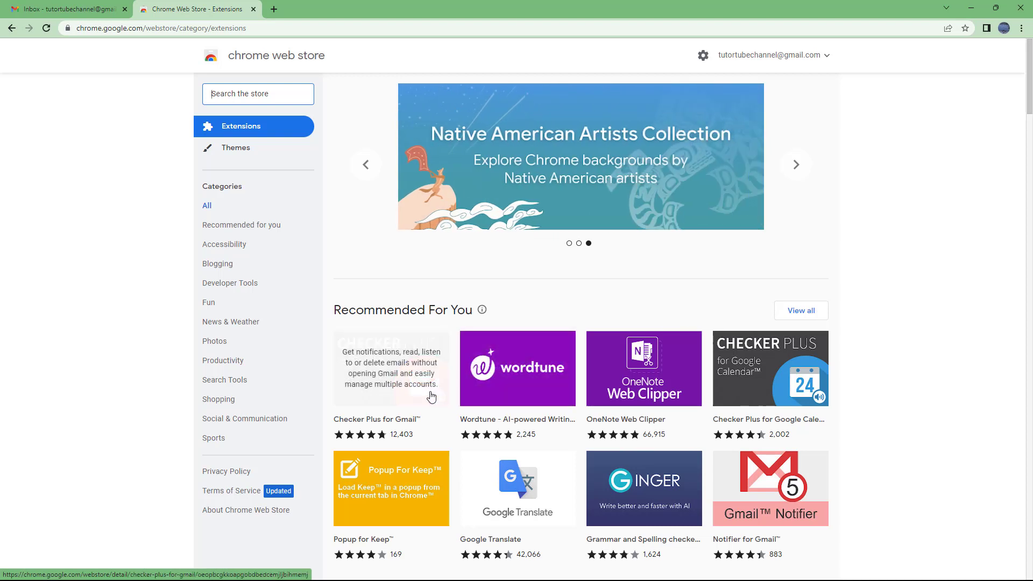
{"action": "mouse_move", "coordinate": [516, 235]}
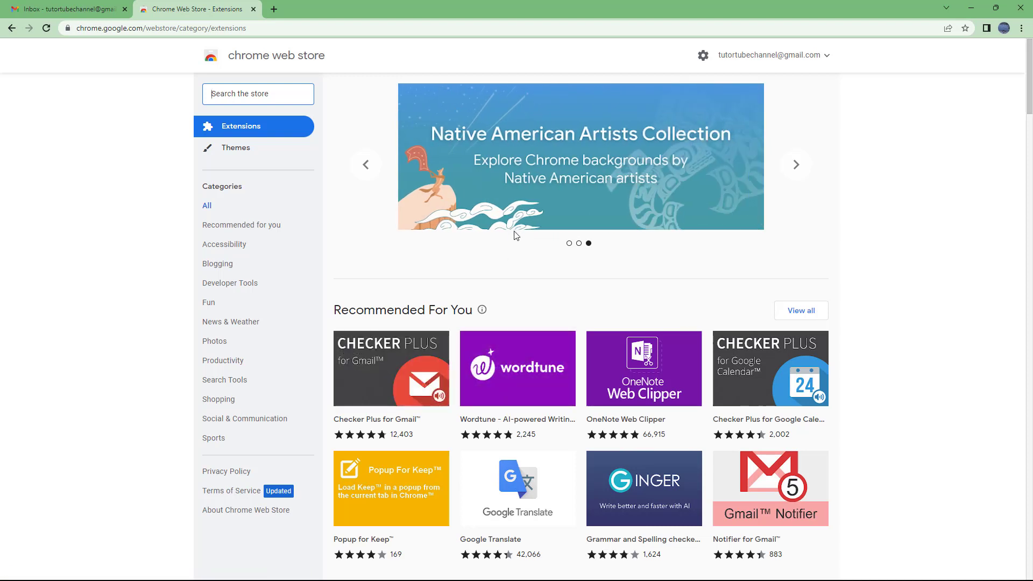
{"action": "mouse_move", "coordinate": [420, 276]}
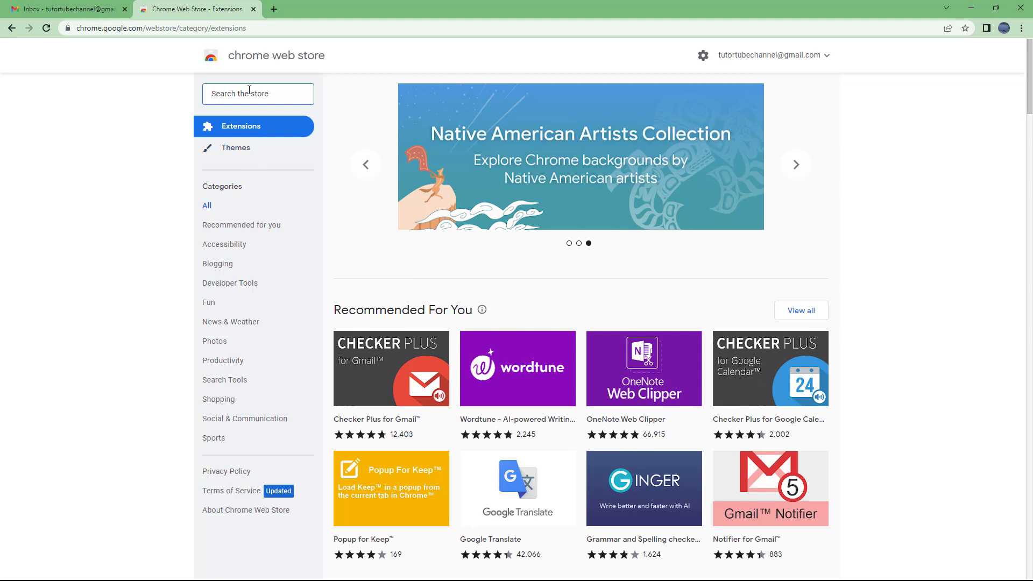
Step: Search the store for 'checker plus' and open the Checker Plus for Gmail result
{"action": "type", "text": "checker plus"}
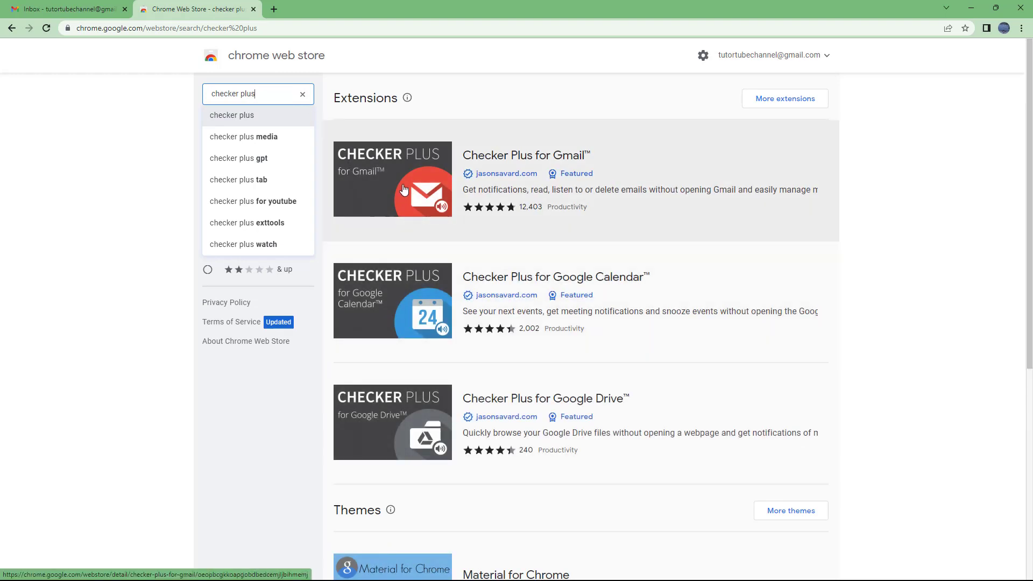
{"action": "mouse_move", "coordinate": [461, 225]}
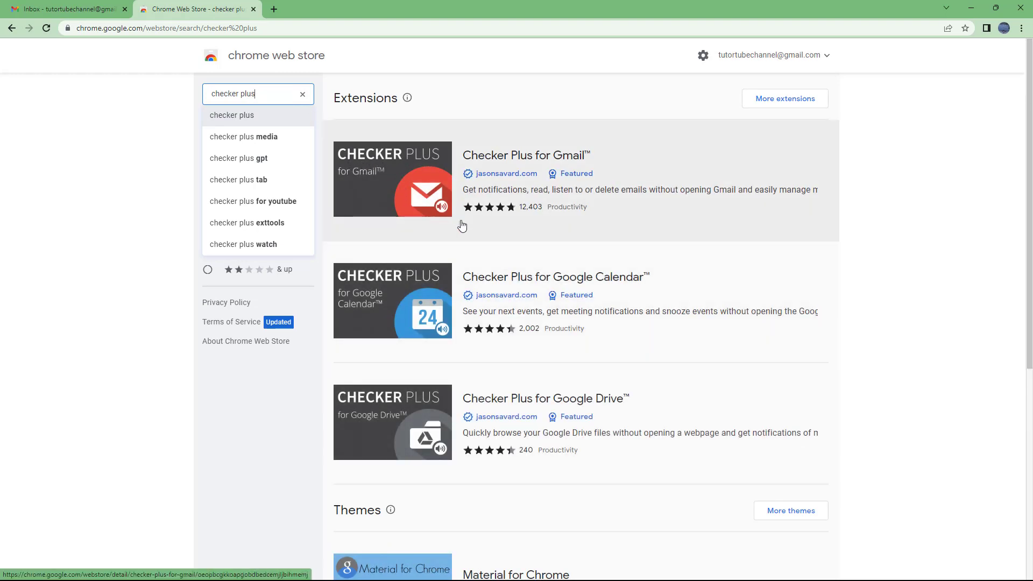
{"action": "mouse_move", "coordinate": [589, 203]}
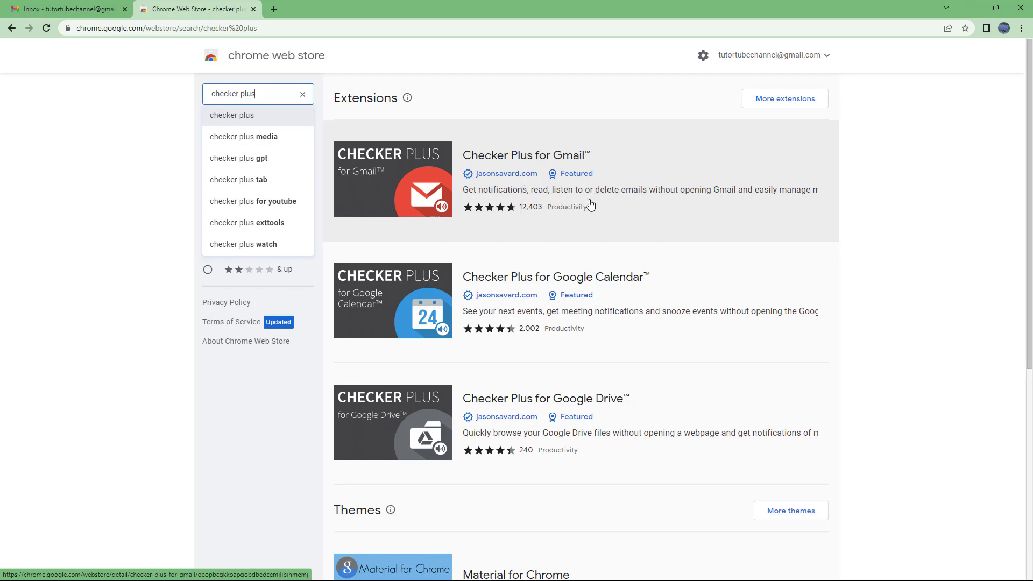
{"action": "mouse_move", "coordinate": [626, 202]}
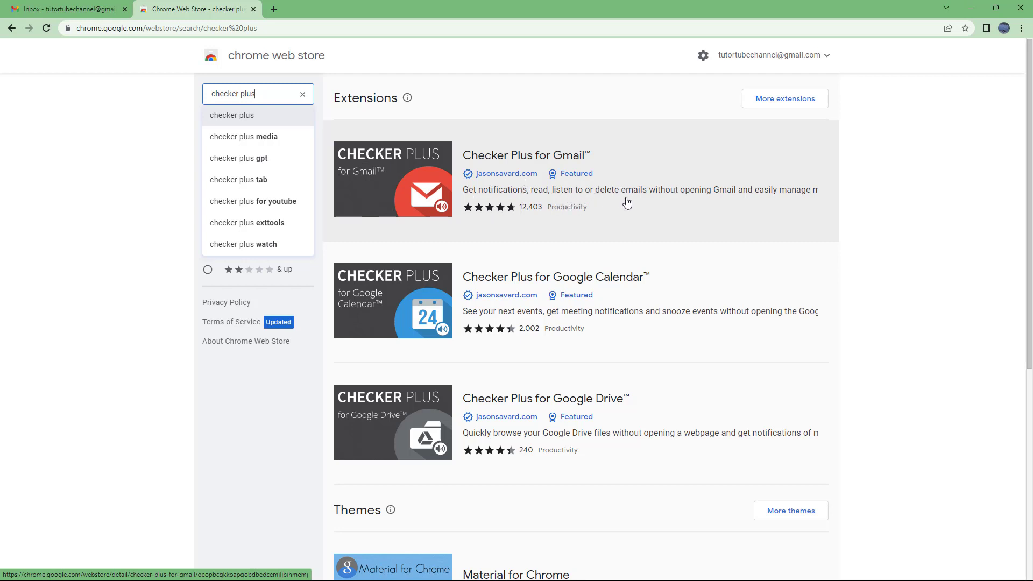
{"action": "mouse_move", "coordinate": [710, 201]}
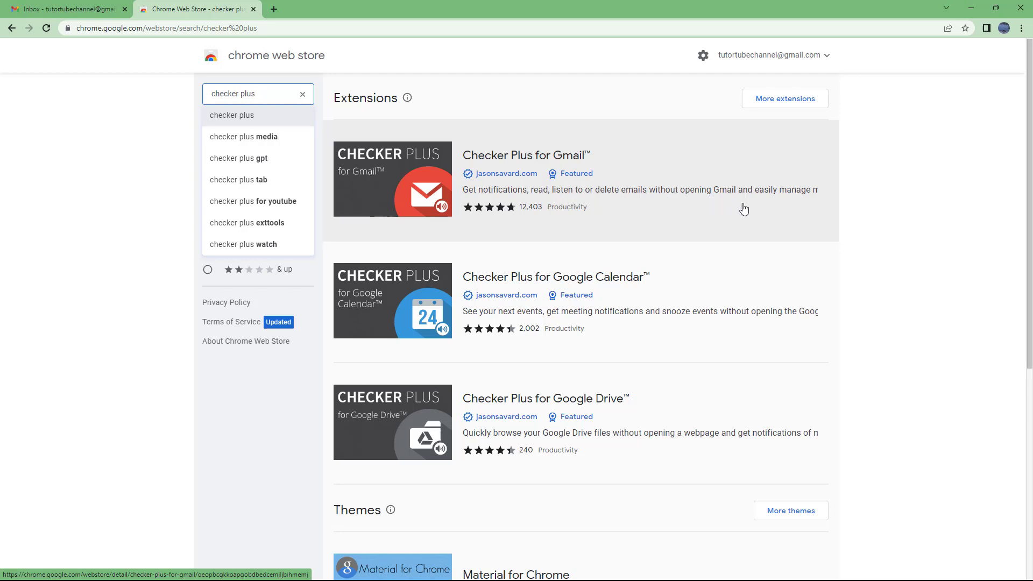
{"action": "left_click", "coordinate": [525, 155]}
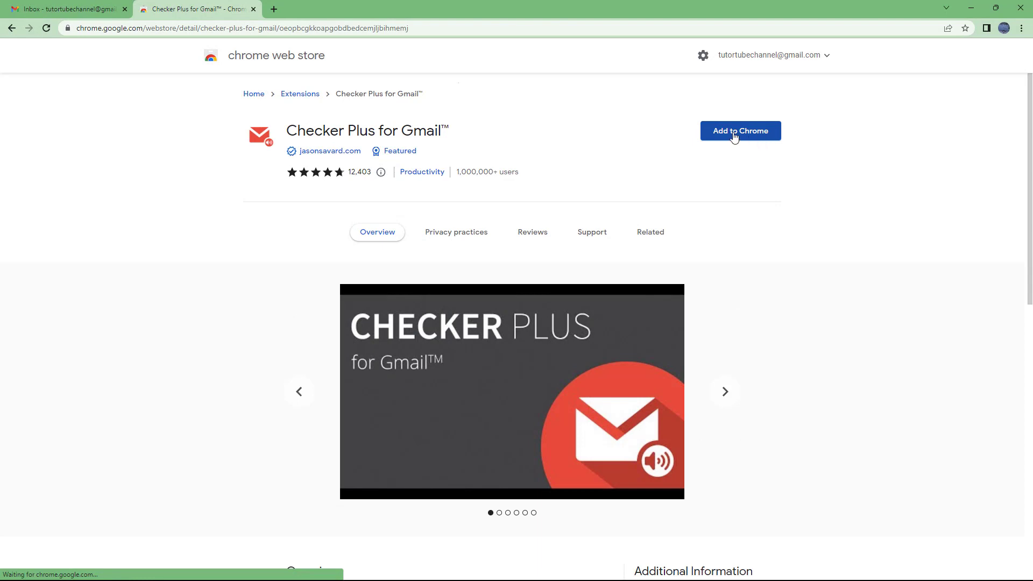
Step: Add Checker Plus for Gmail to Chrome and pin it from the Extensions menu
{"action": "left_click", "coordinate": [740, 130]}
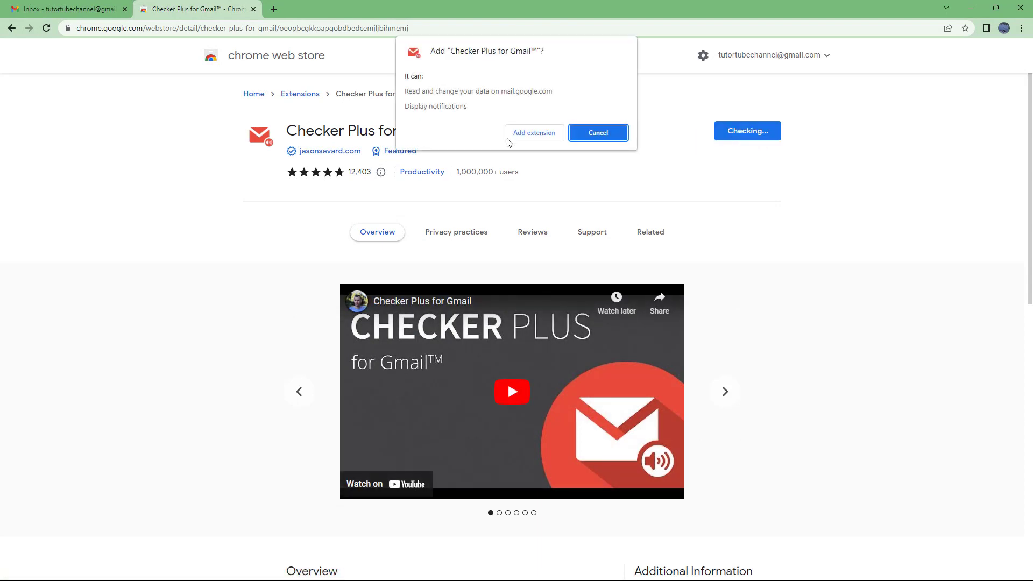
{"action": "left_click", "coordinate": [533, 133]}
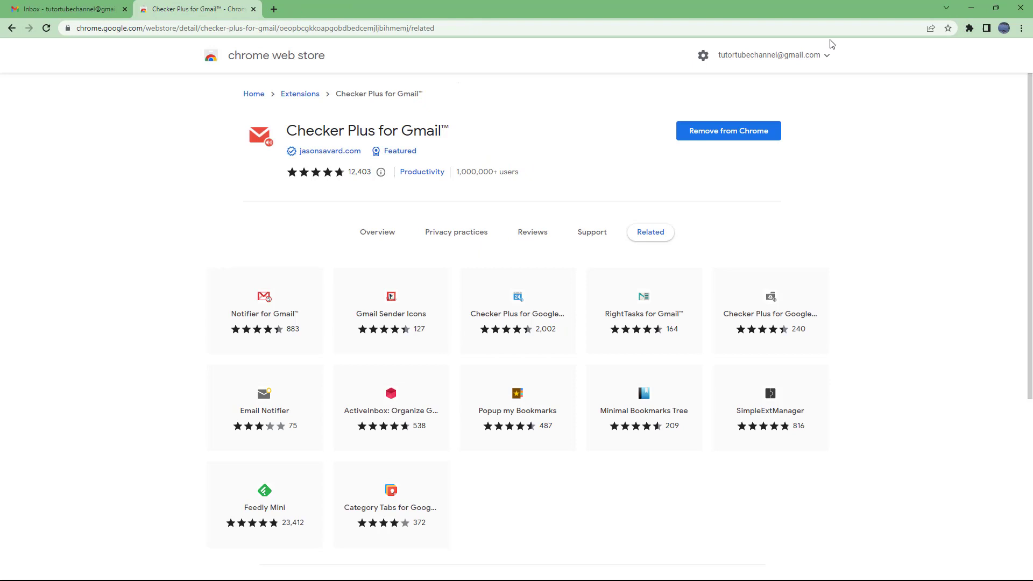
{"action": "left_click", "coordinate": [968, 27]}
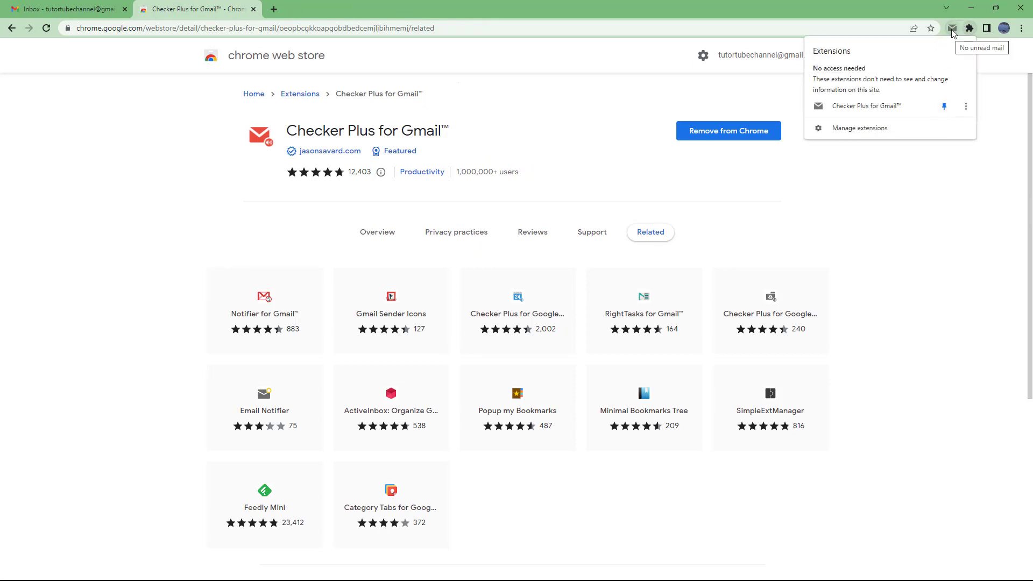
{"action": "left_click", "coordinate": [66, 9]}
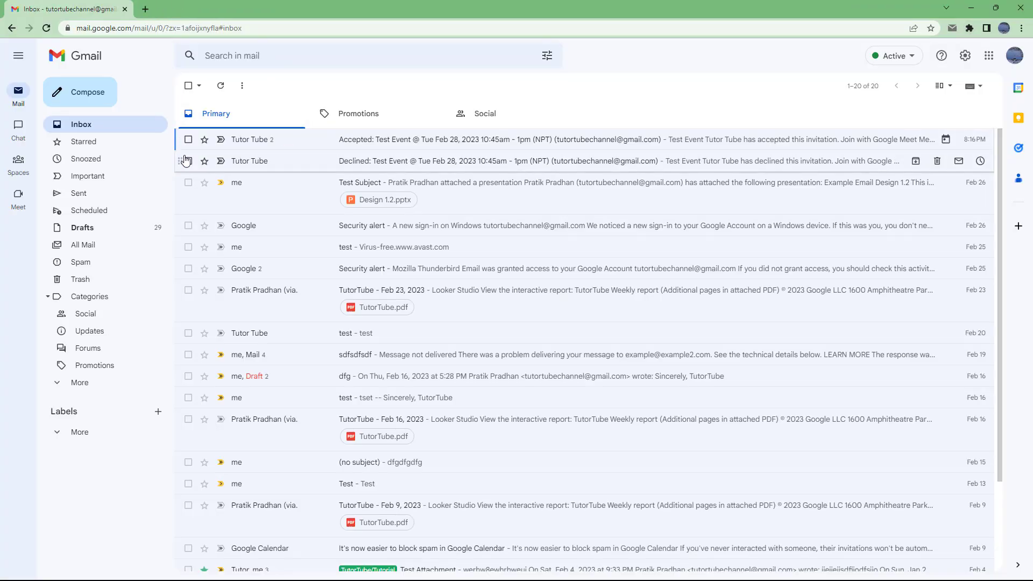
Step: Mark the 'Accepted: Test Event' message unread from its More menu
{"action": "left_click", "coordinate": [188, 182]}
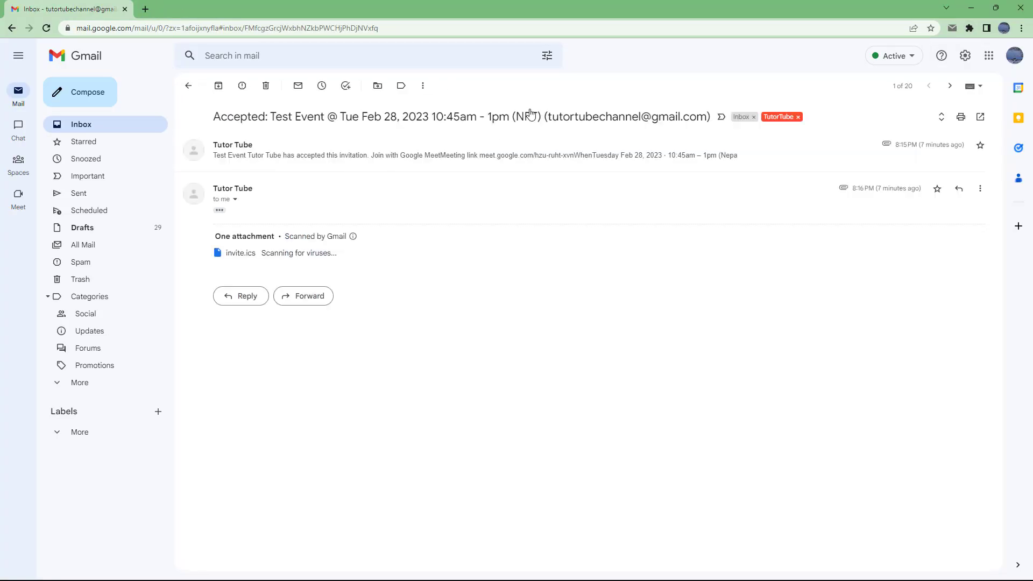
{"action": "left_click", "coordinate": [980, 189]}
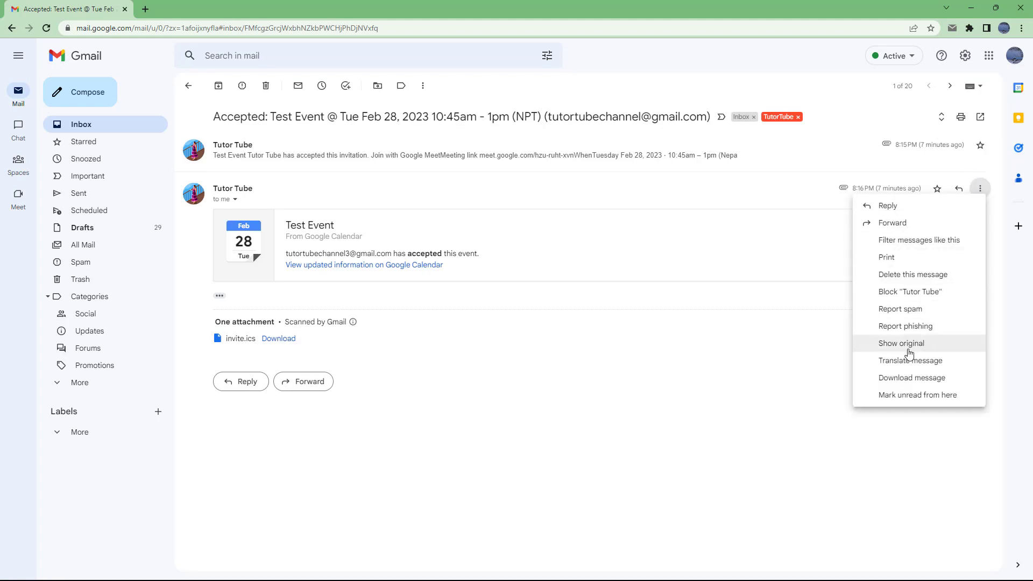
{"action": "left_click", "coordinate": [916, 394]}
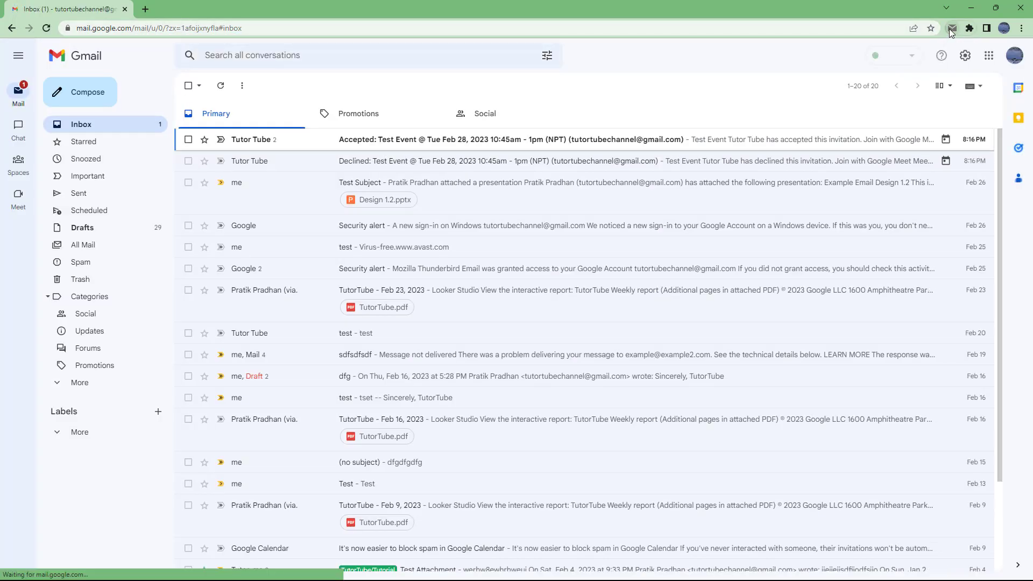
Step: Refresh the Checker Plus popup to list the unread 'Accepted: Test Event' mail, then open a new tab
{"action": "left_click", "coordinate": [951, 28]}
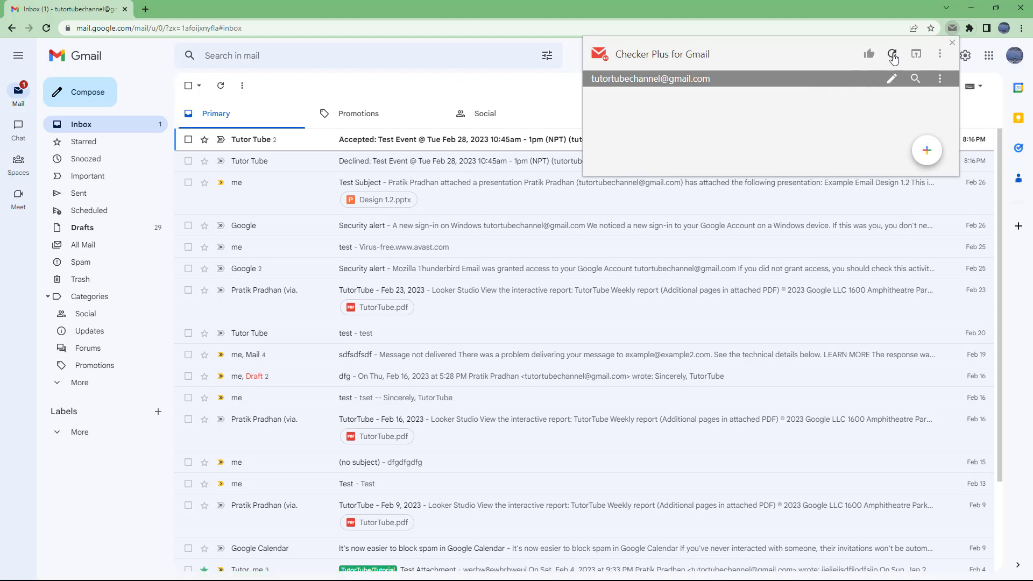
{"action": "left_click", "coordinate": [892, 53]}
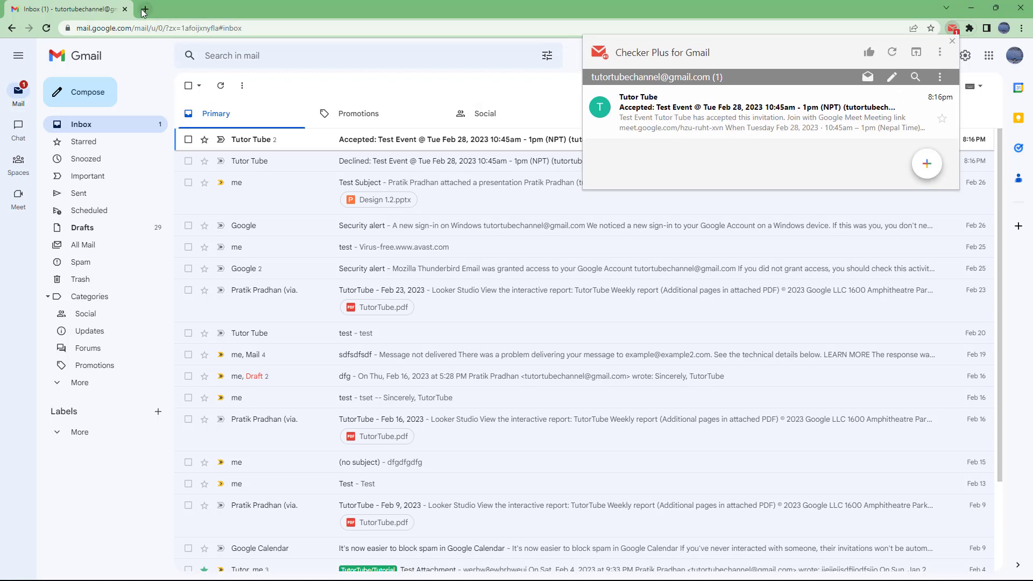
{"action": "left_click", "coordinate": [144, 9]}
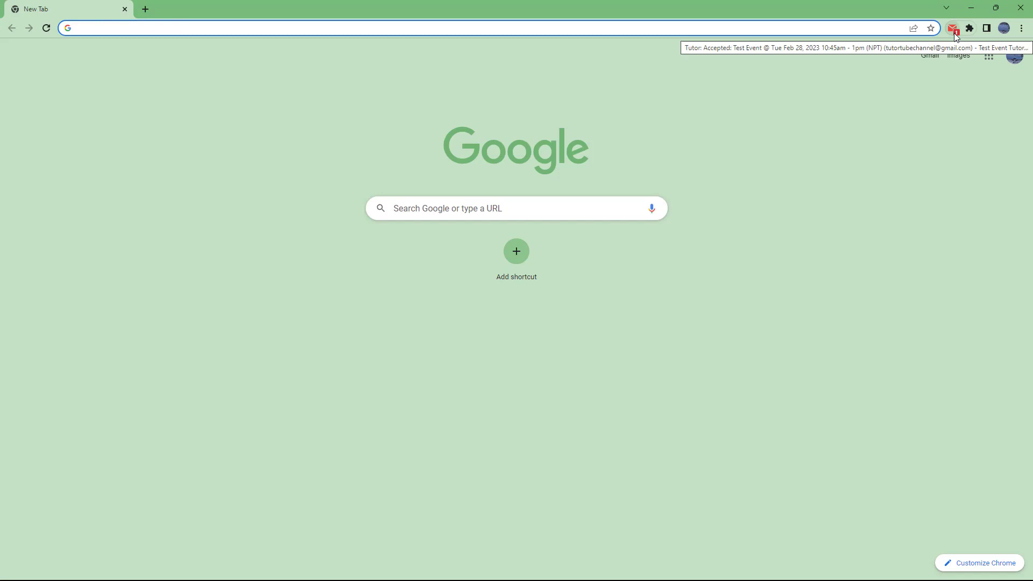
{"action": "left_click", "coordinate": [951, 29]}
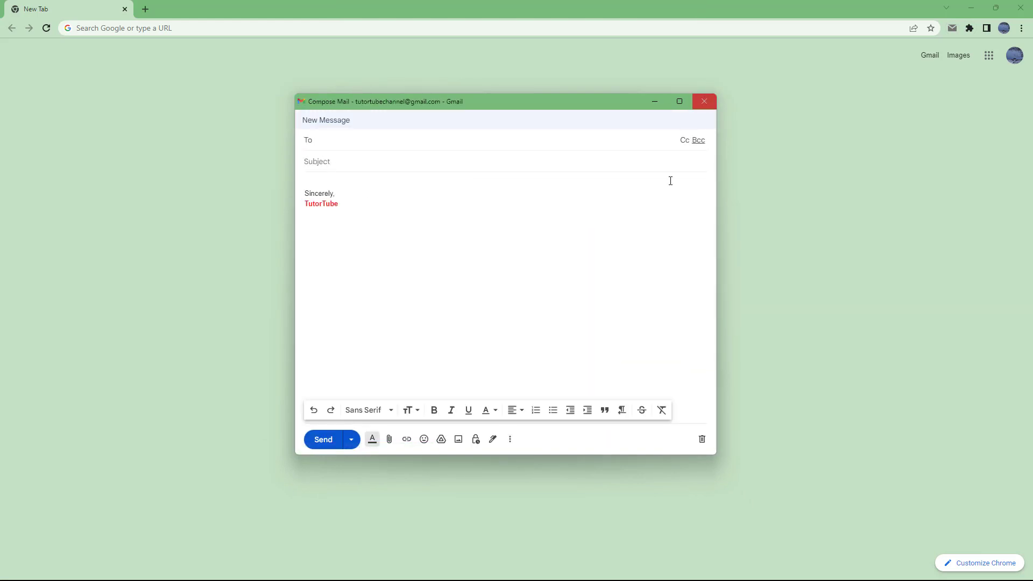
{"action": "left_click", "coordinate": [703, 100]}
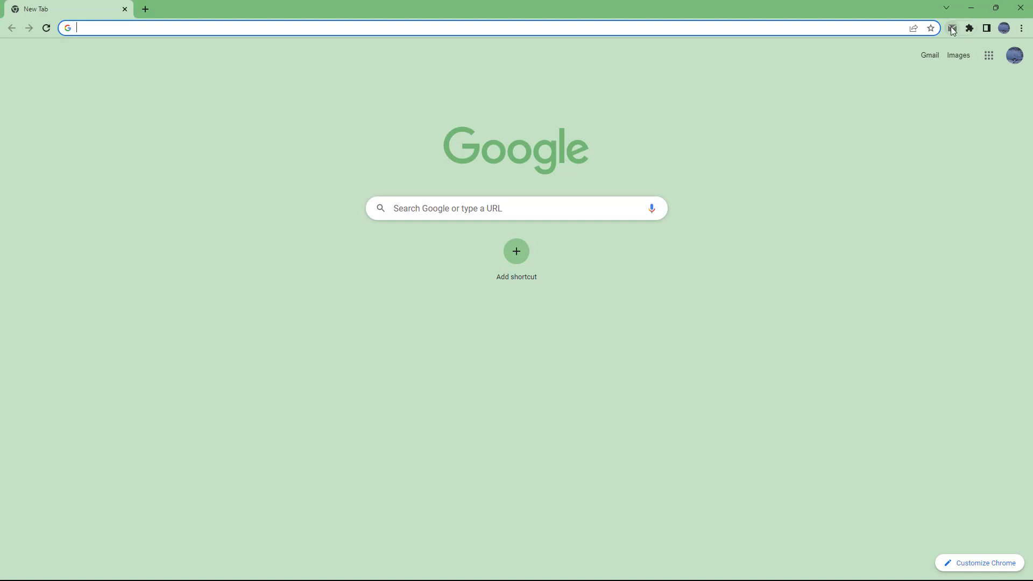
{"action": "left_click", "coordinate": [951, 28]}
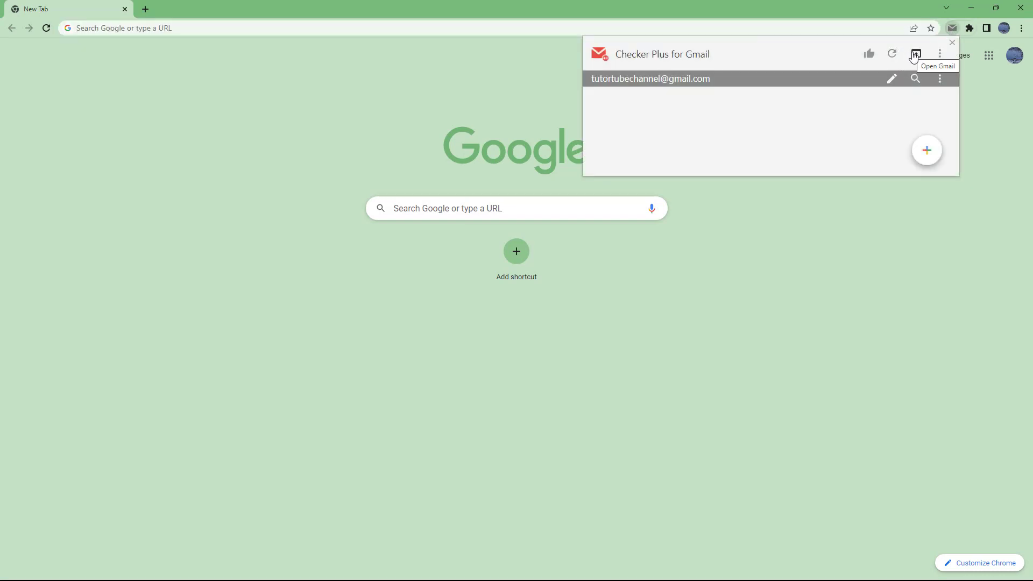
{"action": "mouse_move", "coordinate": [858, 70]}
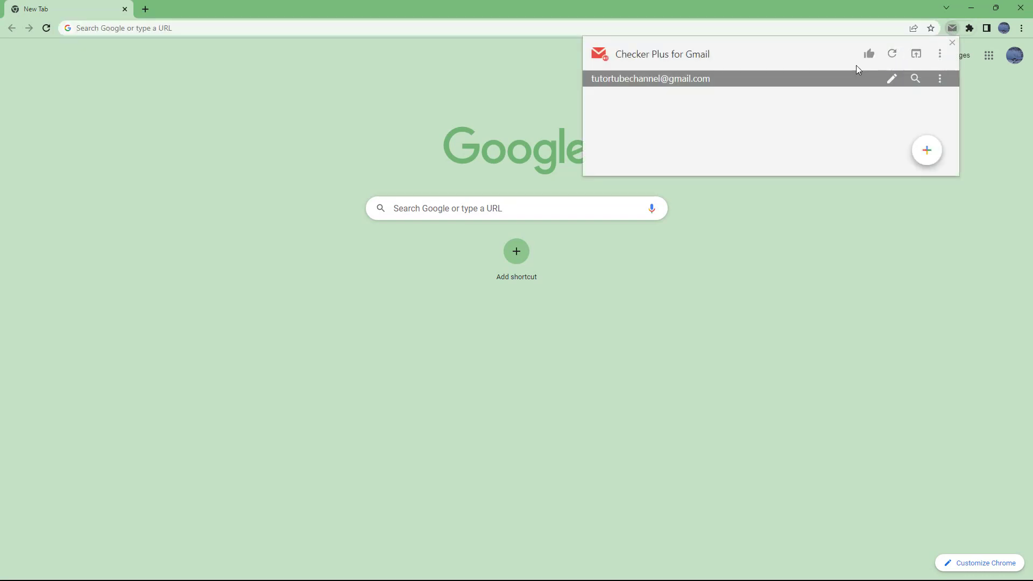
{"action": "mouse_move", "coordinate": [941, 54]}
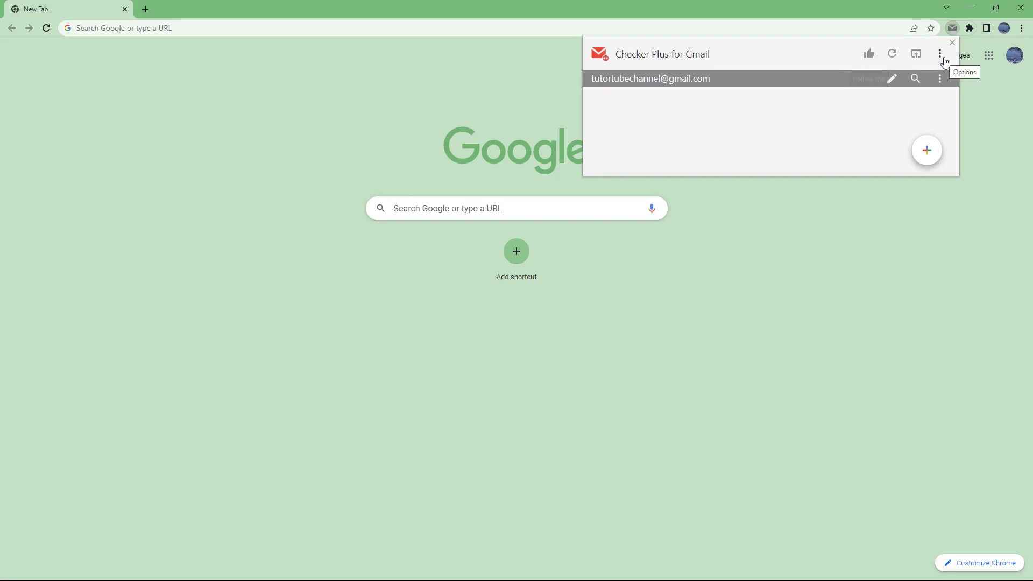
{"action": "left_click", "coordinate": [939, 54]}
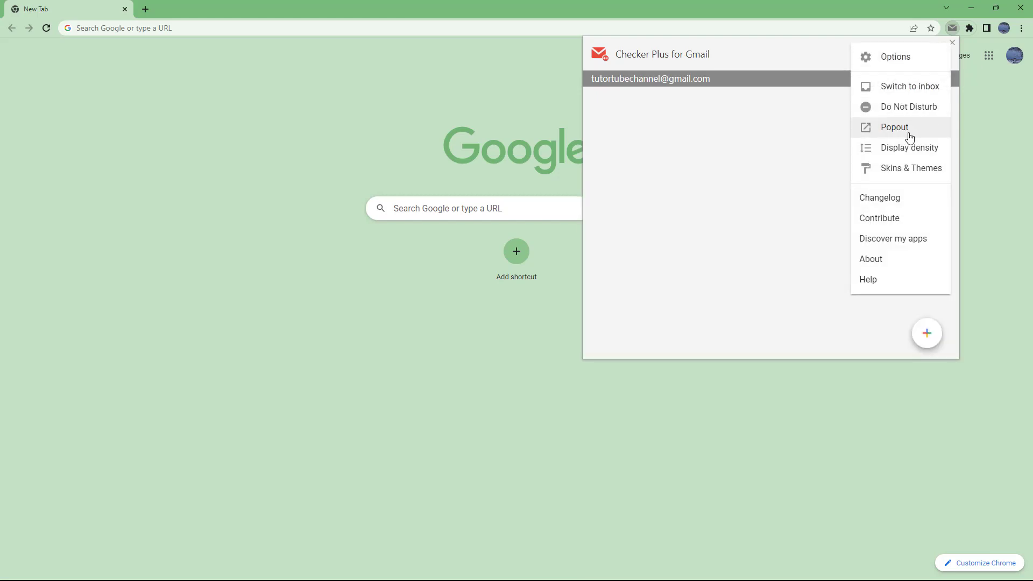
{"action": "left_click", "coordinate": [894, 127]}
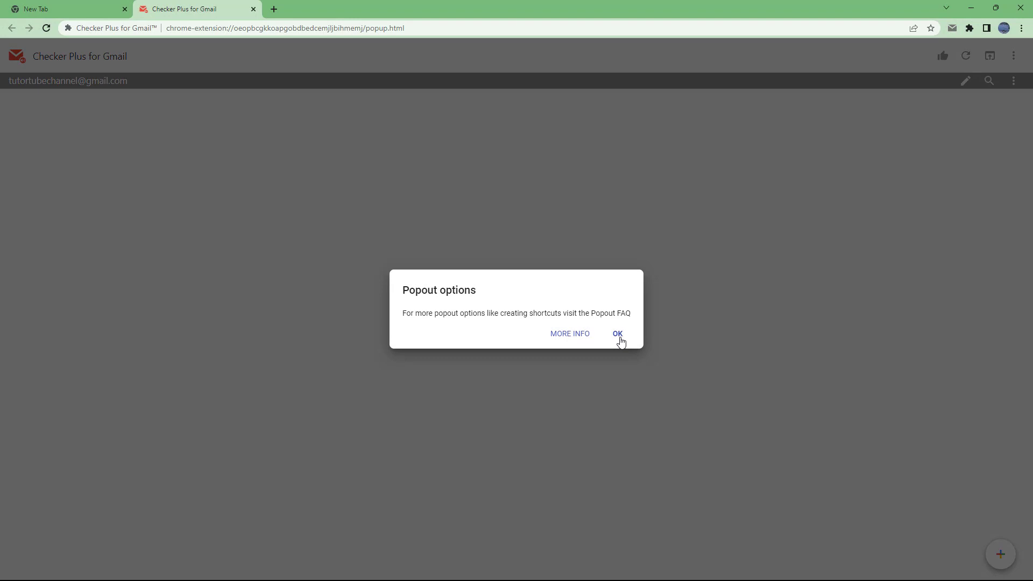
{"action": "left_click", "coordinate": [616, 333]}
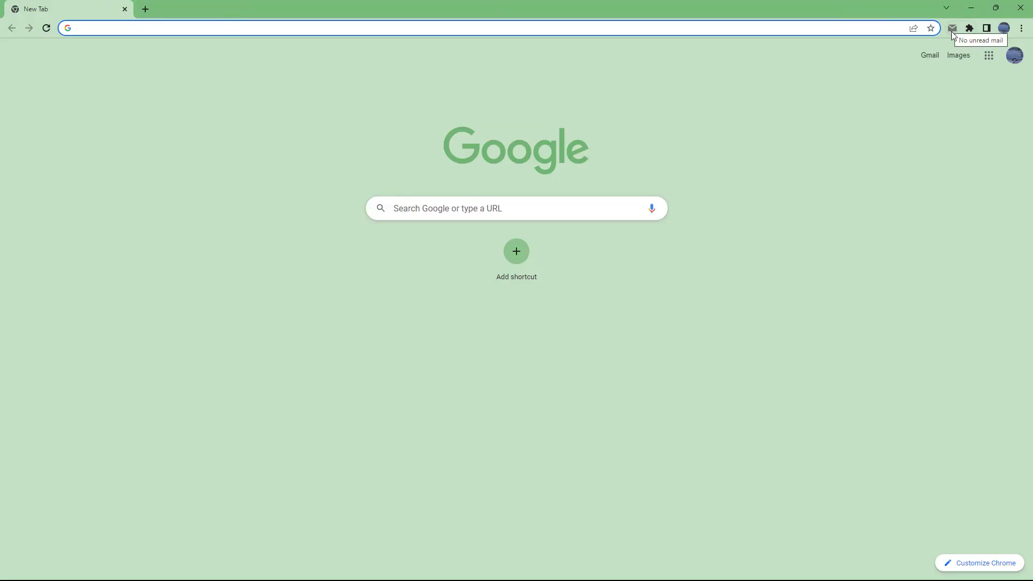
Step: Open a Compose Mail window from the Checker Plus popup's account row
{"action": "left_click", "coordinate": [951, 29]}
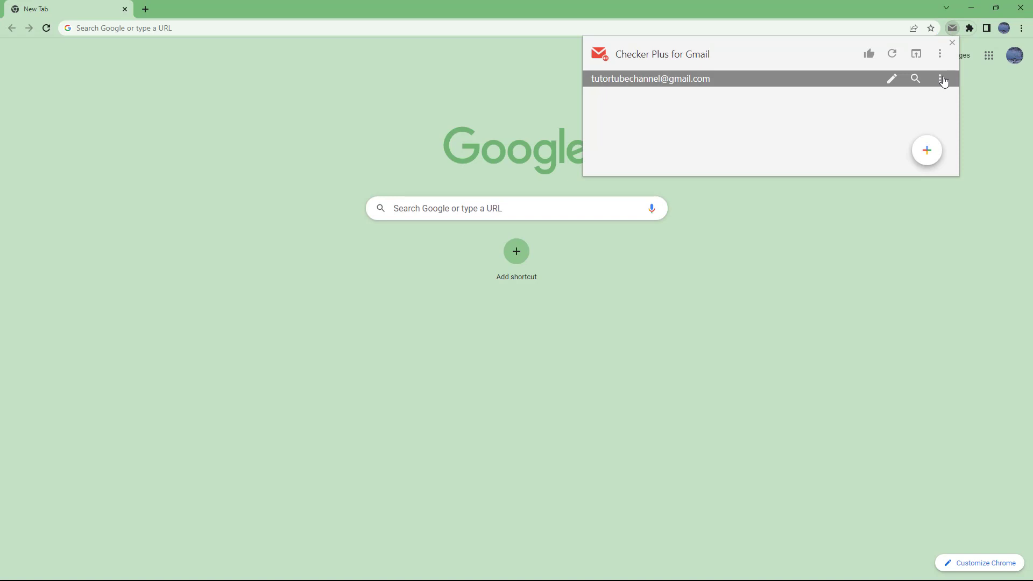
{"action": "left_click", "coordinate": [943, 78]}
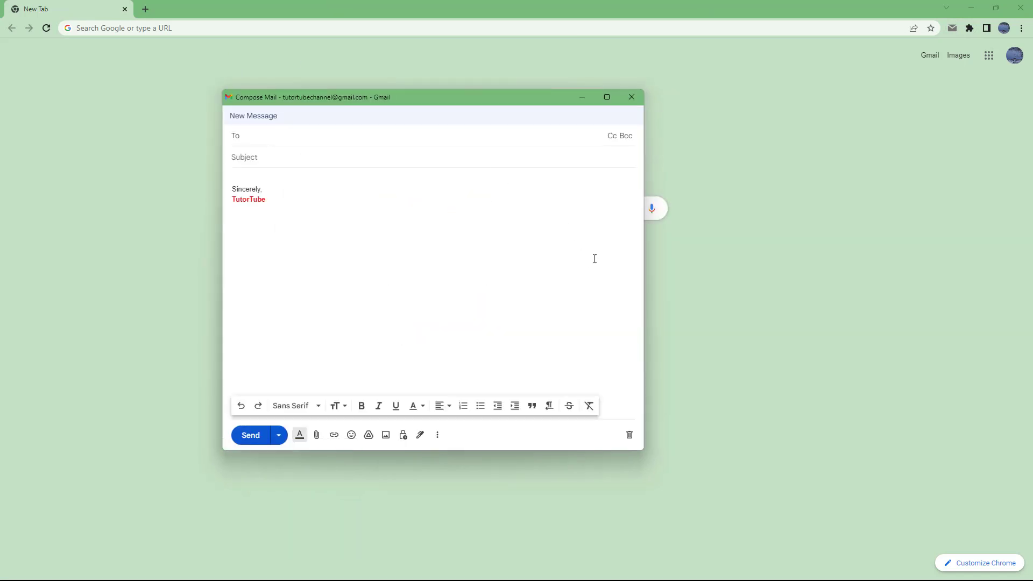
{"action": "left_click", "coordinate": [250, 435]}
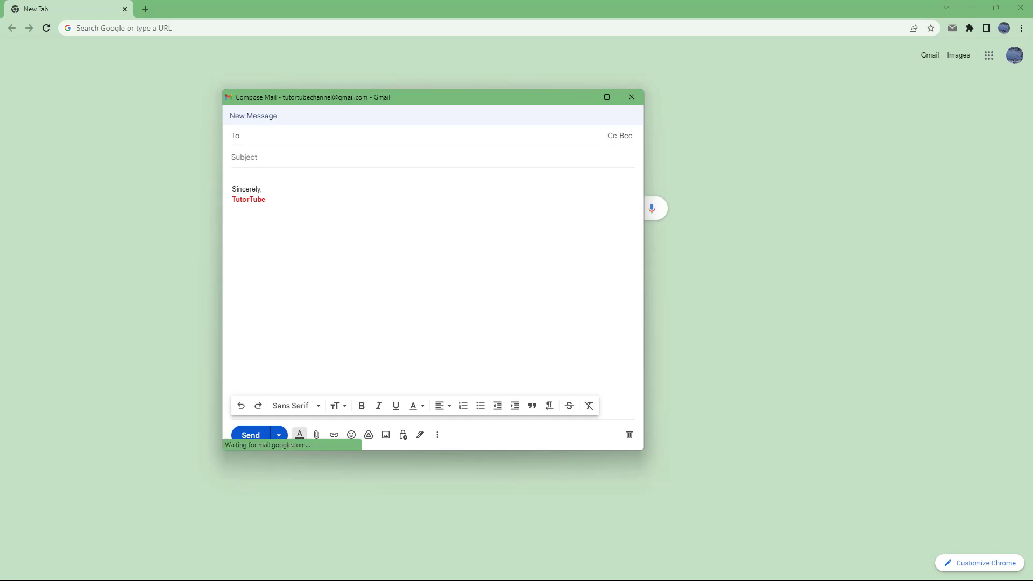